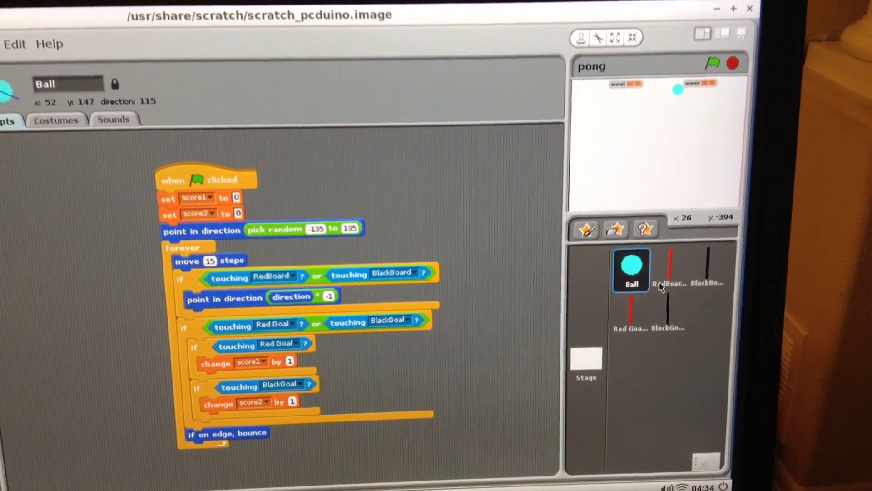
Review the RedBoard and BlackBoard paddles' sensor-control scripts
left_click(671, 277)
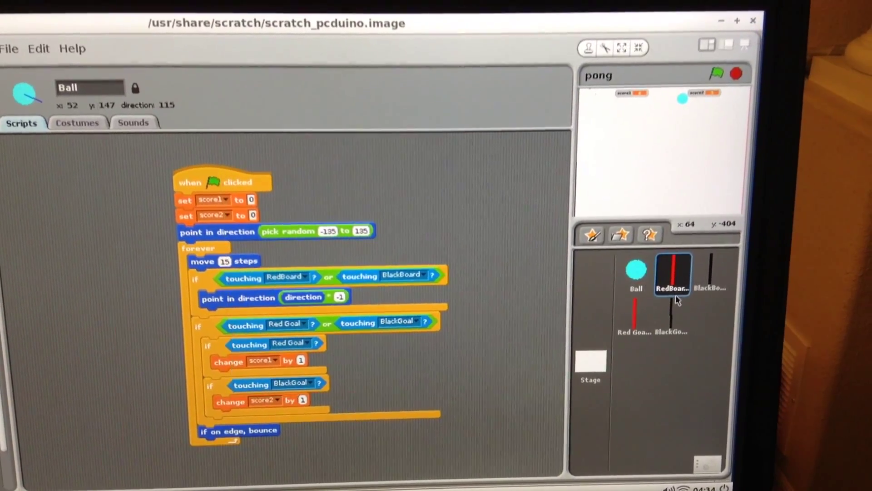
left_click(674, 275)
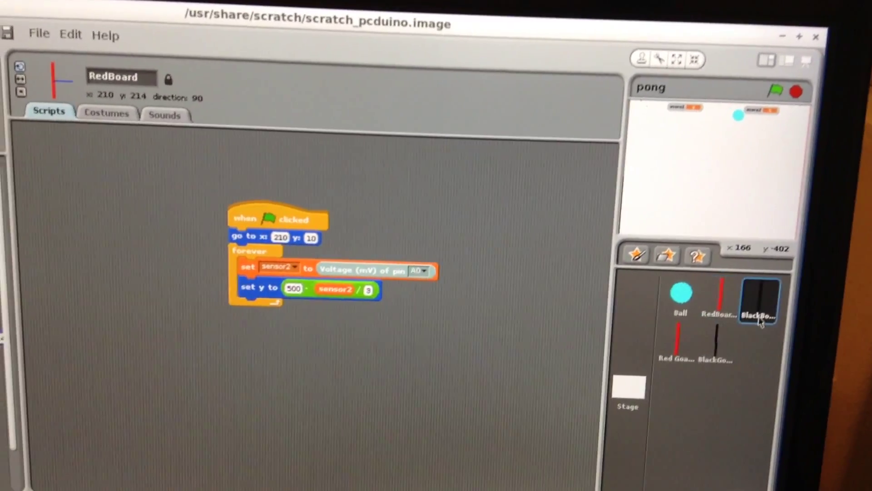
left_click(759, 300)
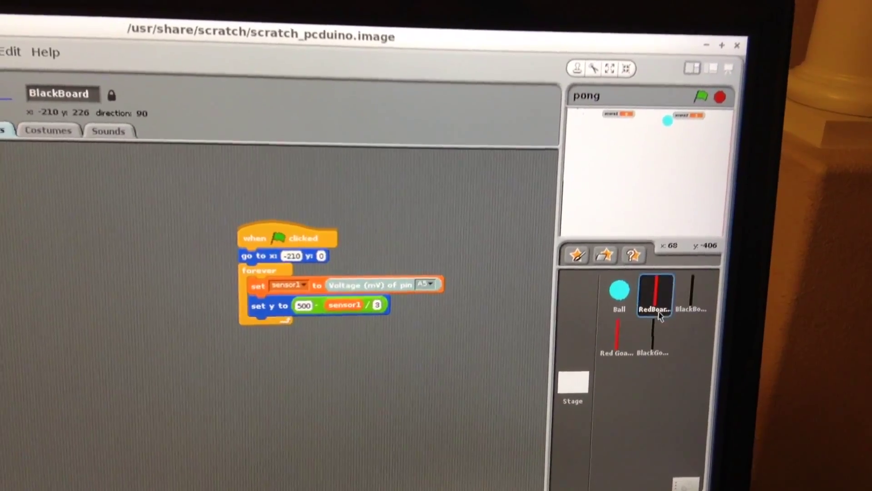
left_click(654, 297)
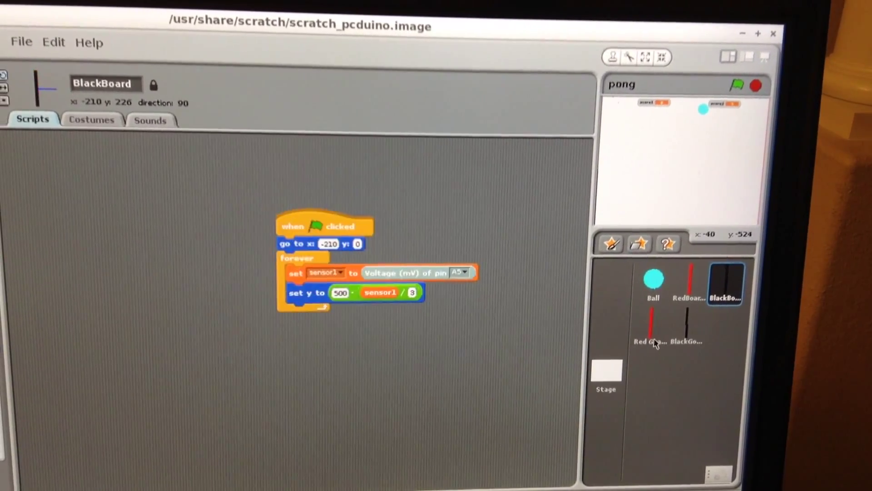
Review the Red Goal and BlackGoal sprites' starting-position scripts
left_click(651, 326)
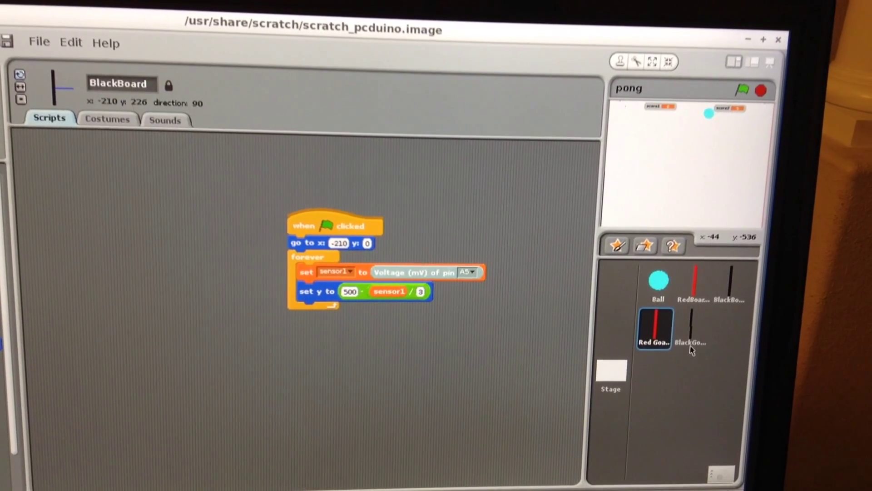
left_click(689, 331)
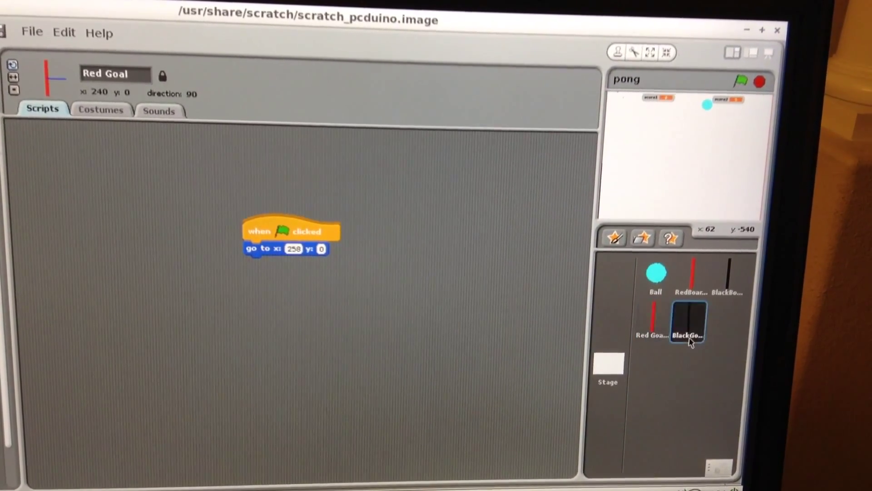
left_click(689, 325)
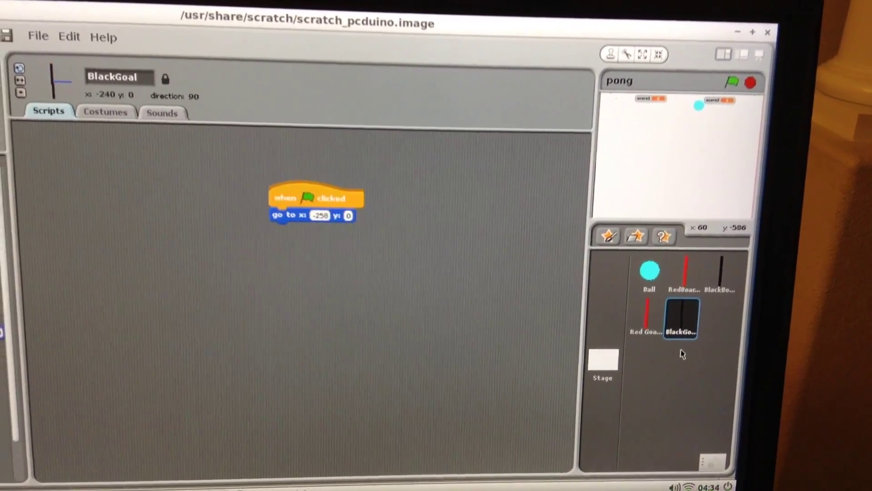
mouse_move(648, 345)
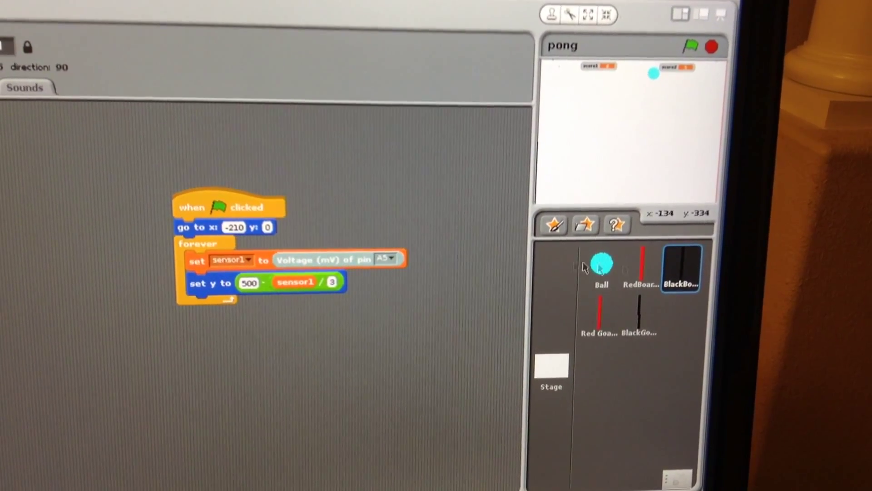
View the RedBoard paddle's A0 sensor script, then the Ball's movement and scoring script
left_click(638, 267)
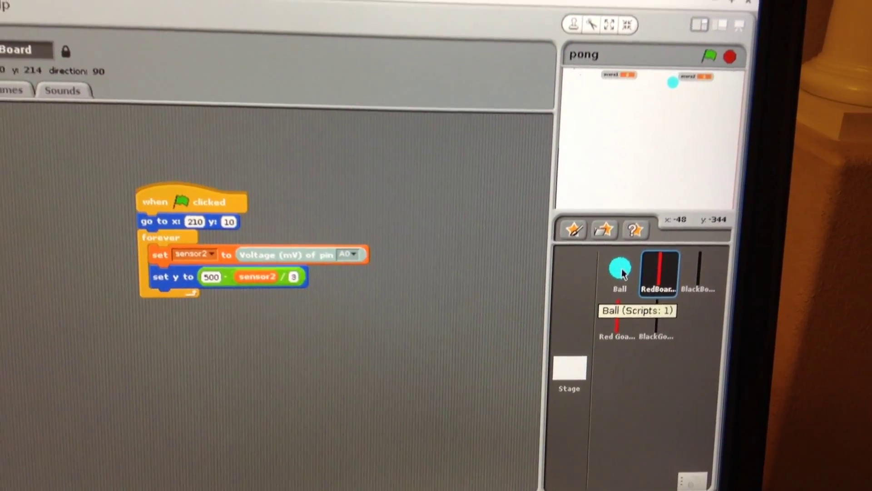
left_click(618, 273)
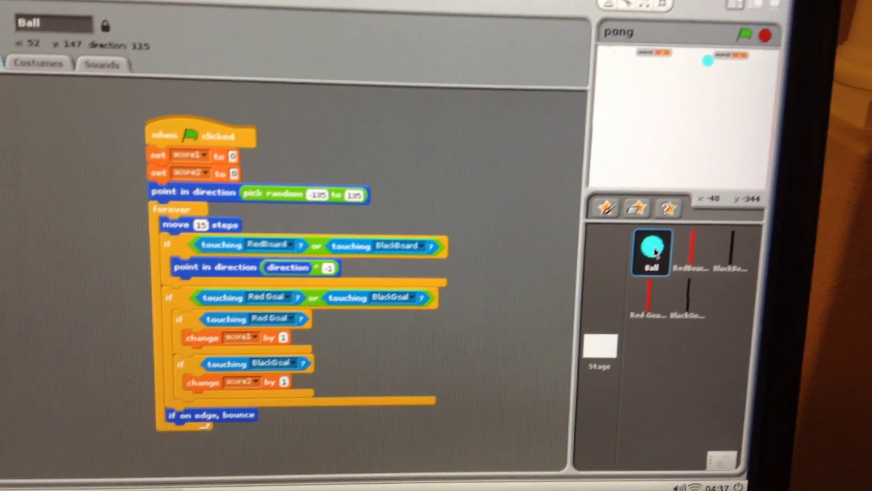